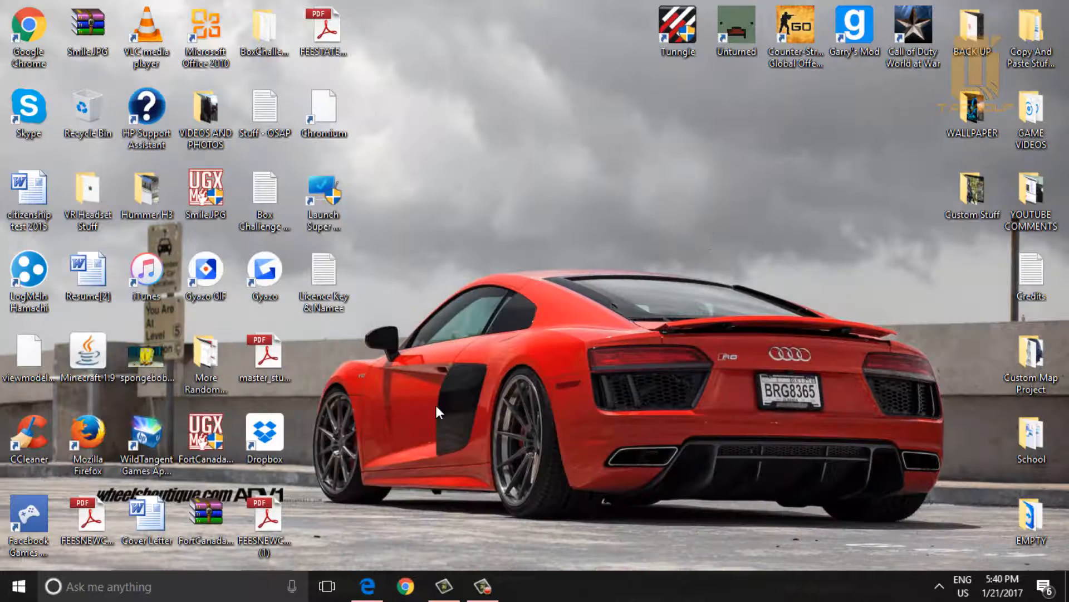
Step: Move the Licence Key & Namee file to the desktop centre, just above the car
drag(324, 273, 736, 273)
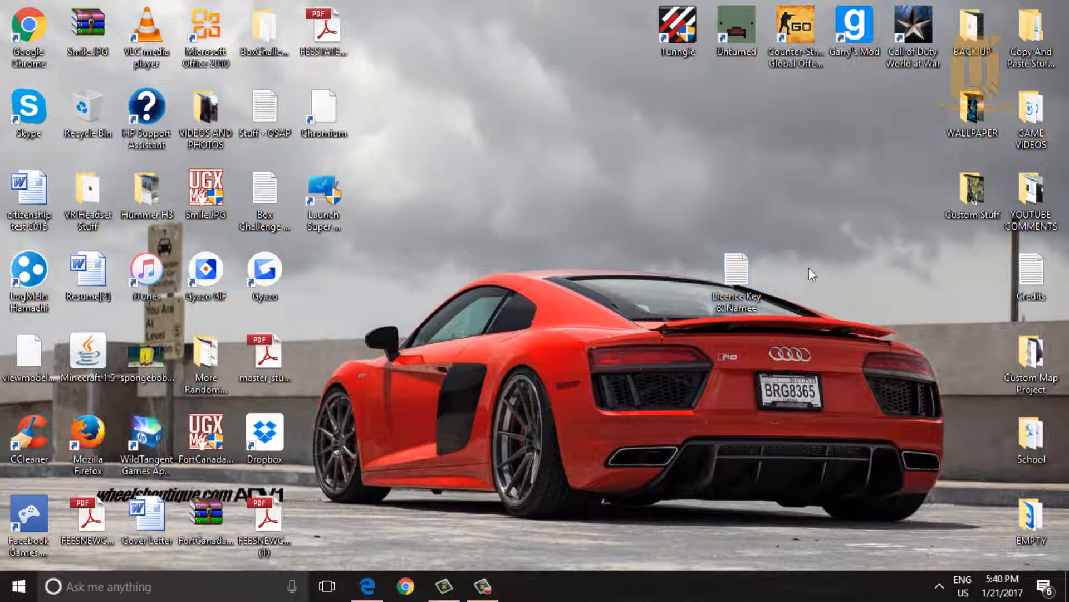
drag(736, 273, 678, 191)
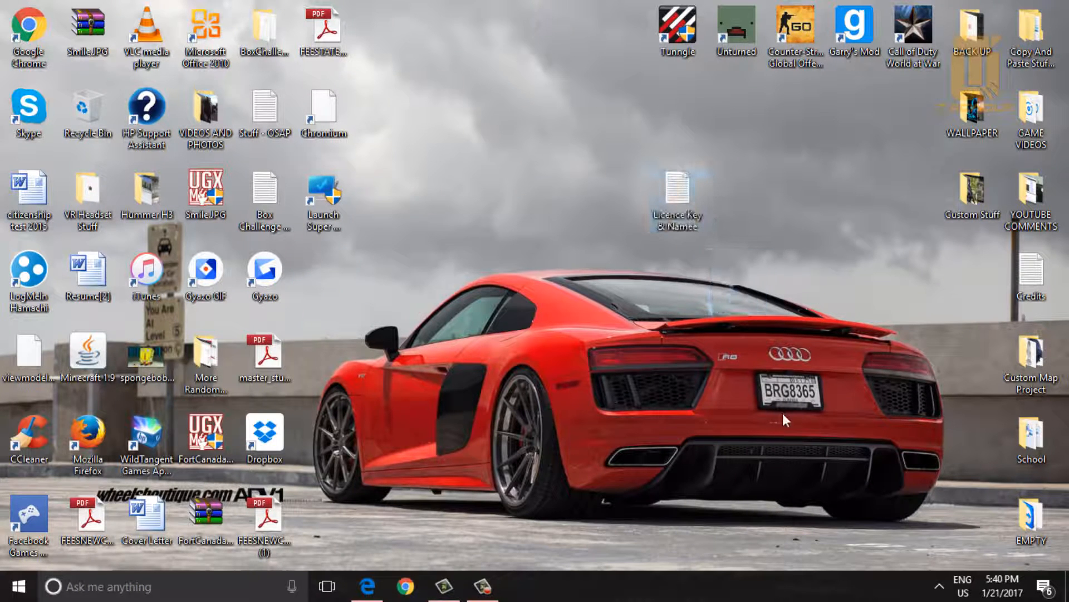
Step: Download and save the Action! 2.1.0 free trial installer from the Mirillis downloads page
click(367, 586)
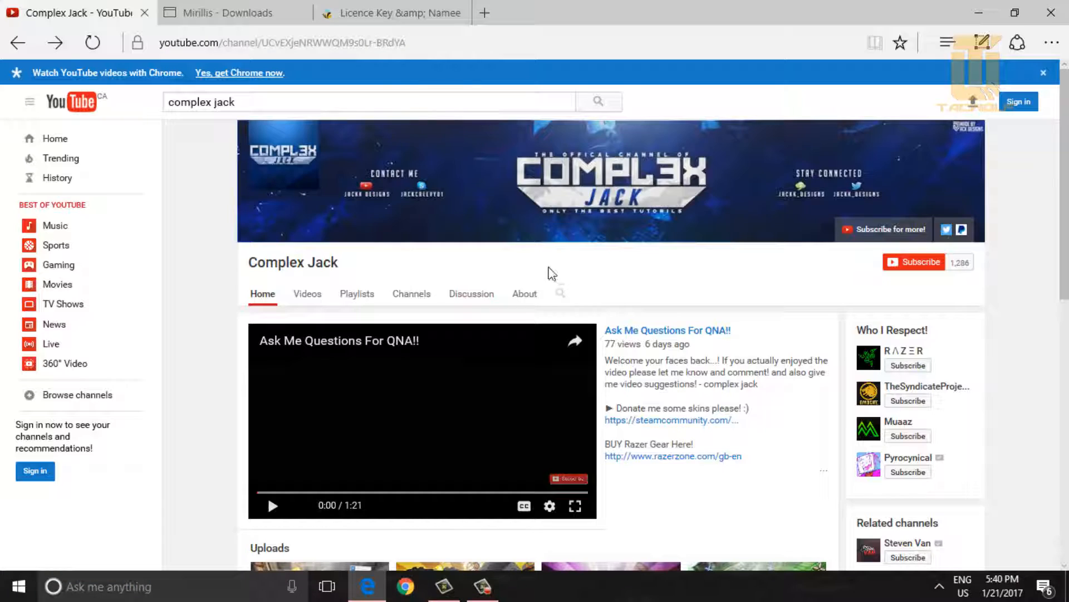
click(232, 12)
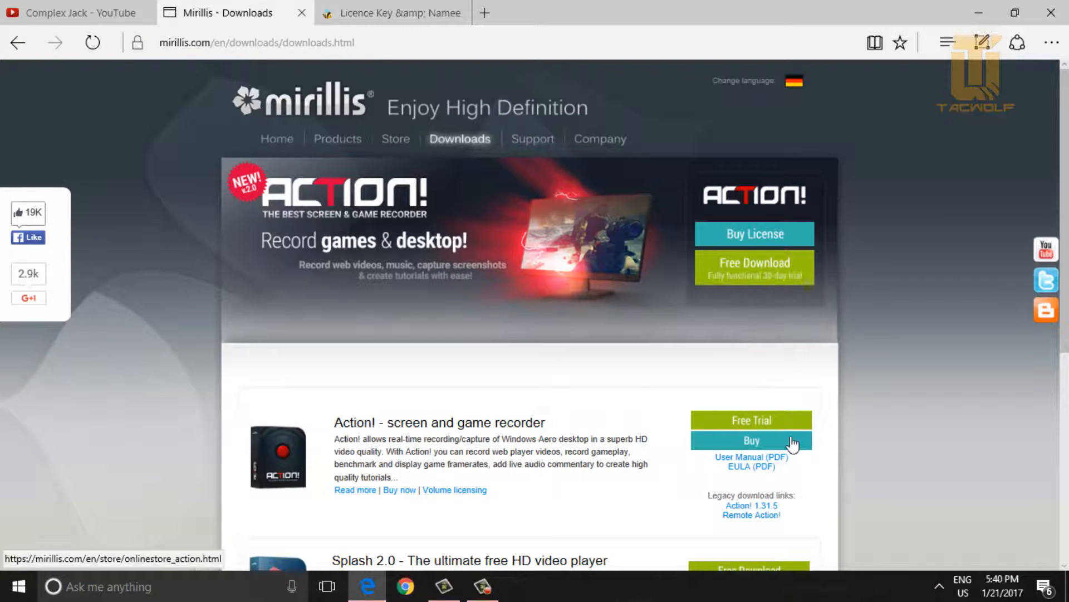
click(750, 420)
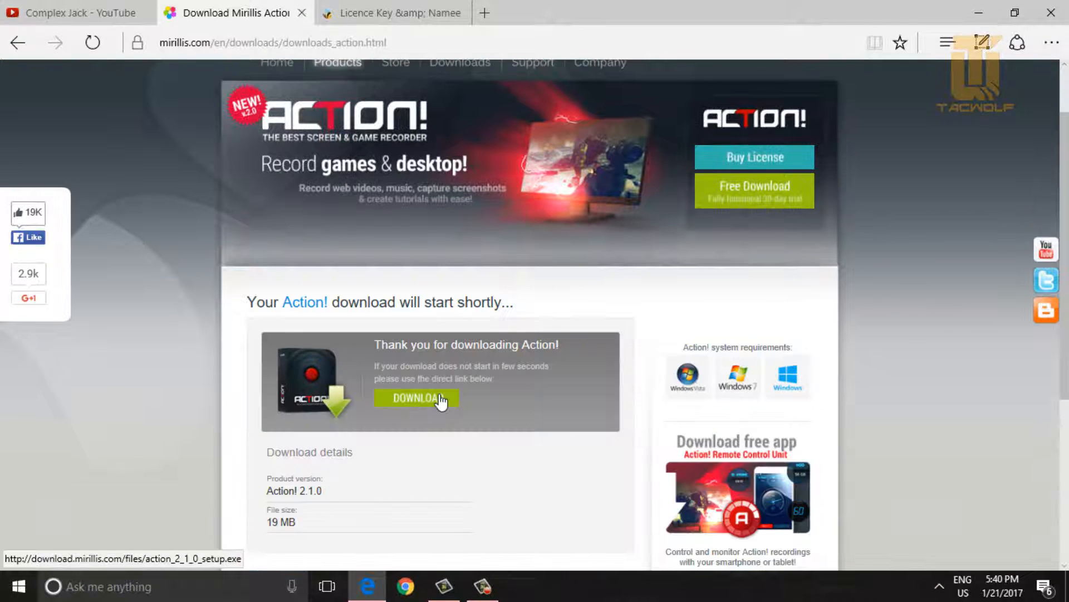
click(416, 398)
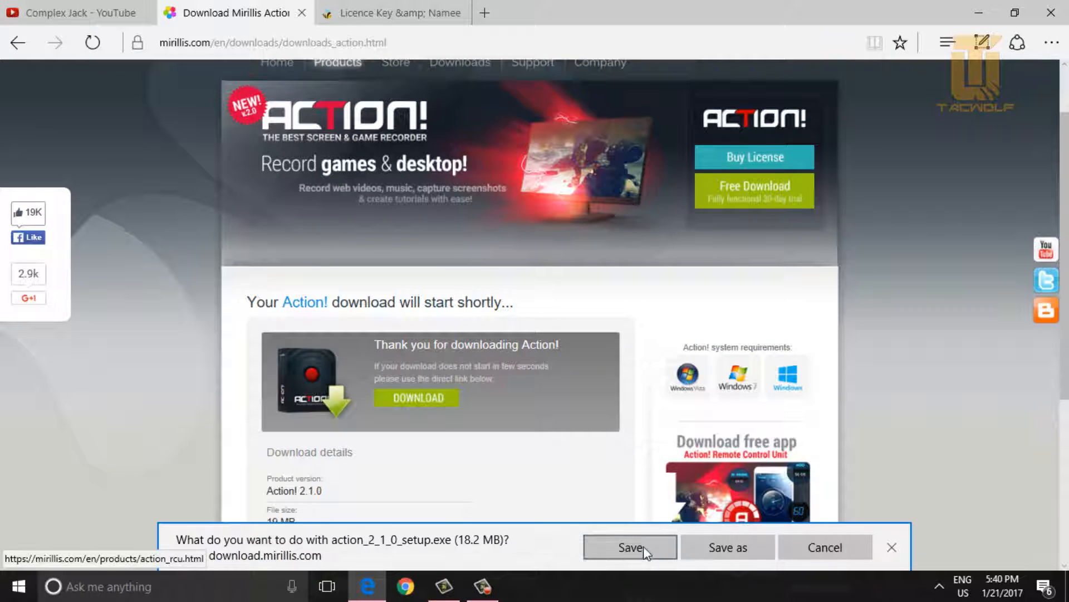
click(629, 547)
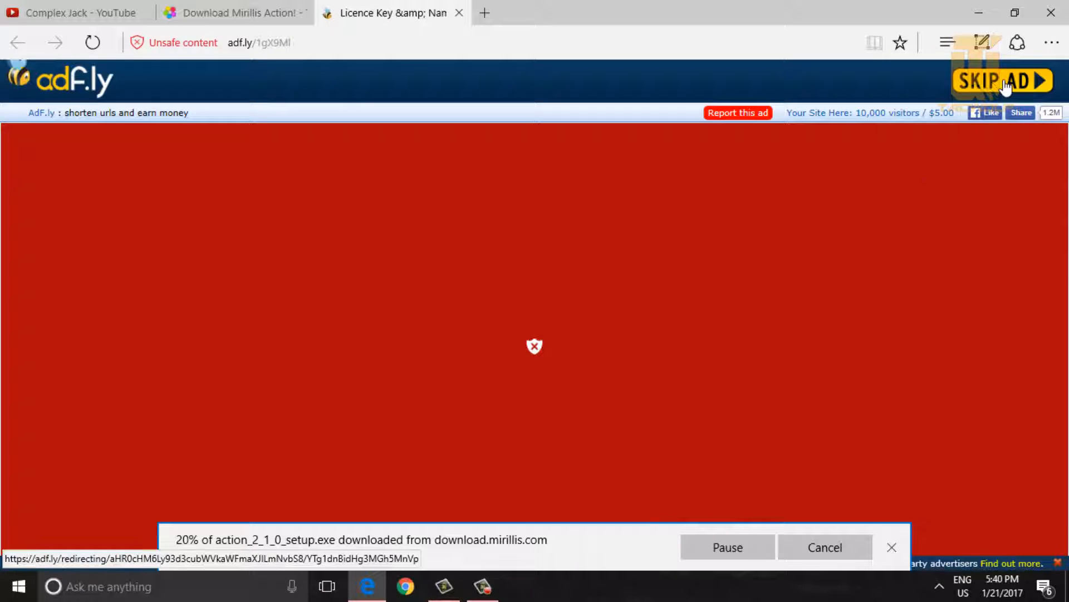
Step: Skip the ad and close the fake survey page to reach the MediaFire licence file
click(1002, 81)
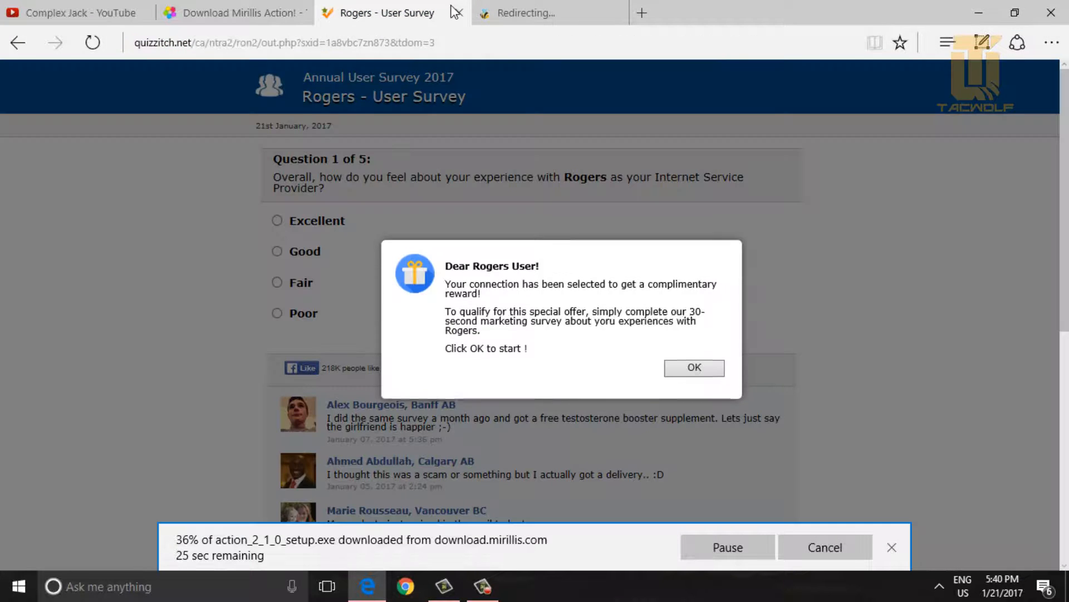
click(693, 367)
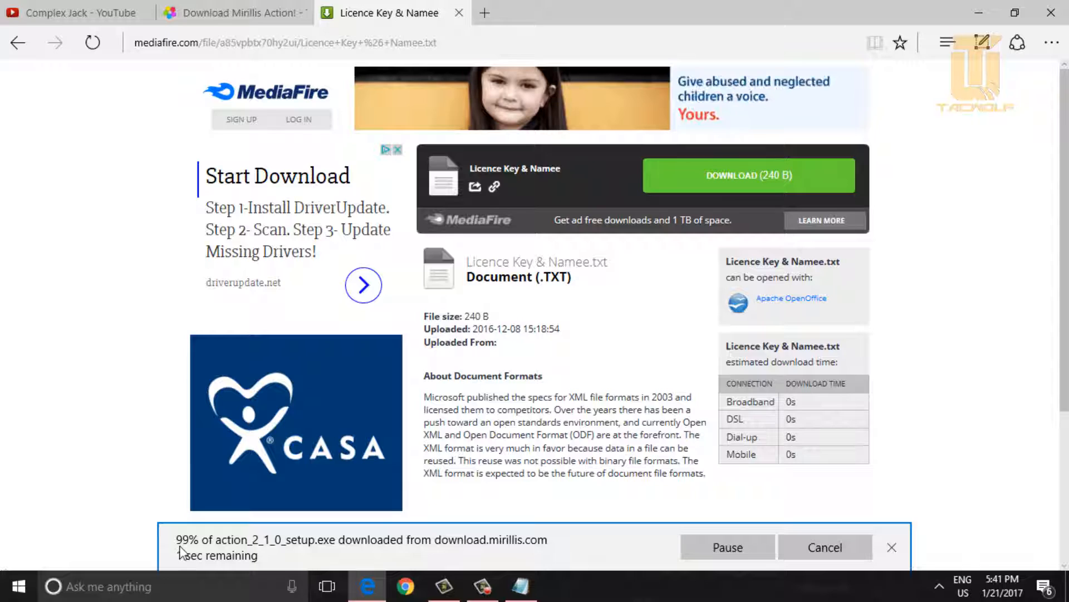
mouse_move(965, 534)
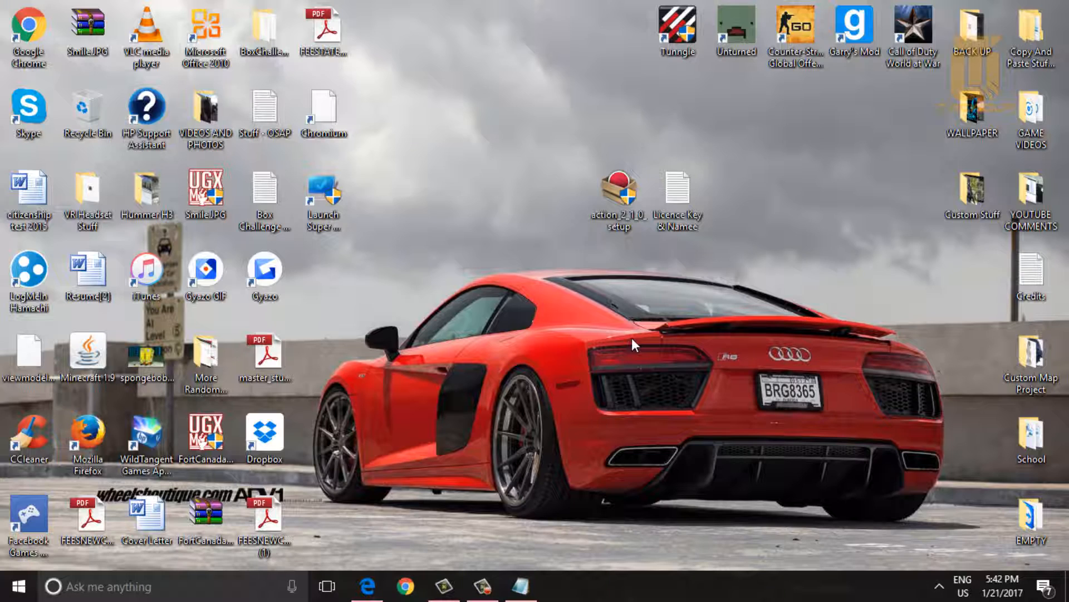
mouse_move(634, 221)
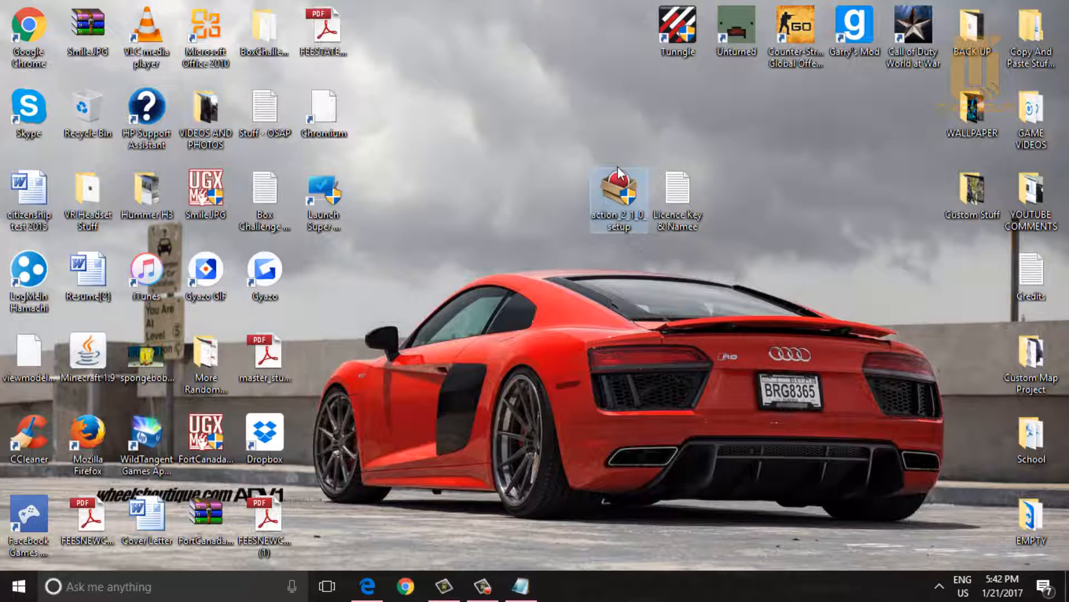
Step: Launch action_2_1_0_setup and confirm English as the installer language
double_click(617, 189)
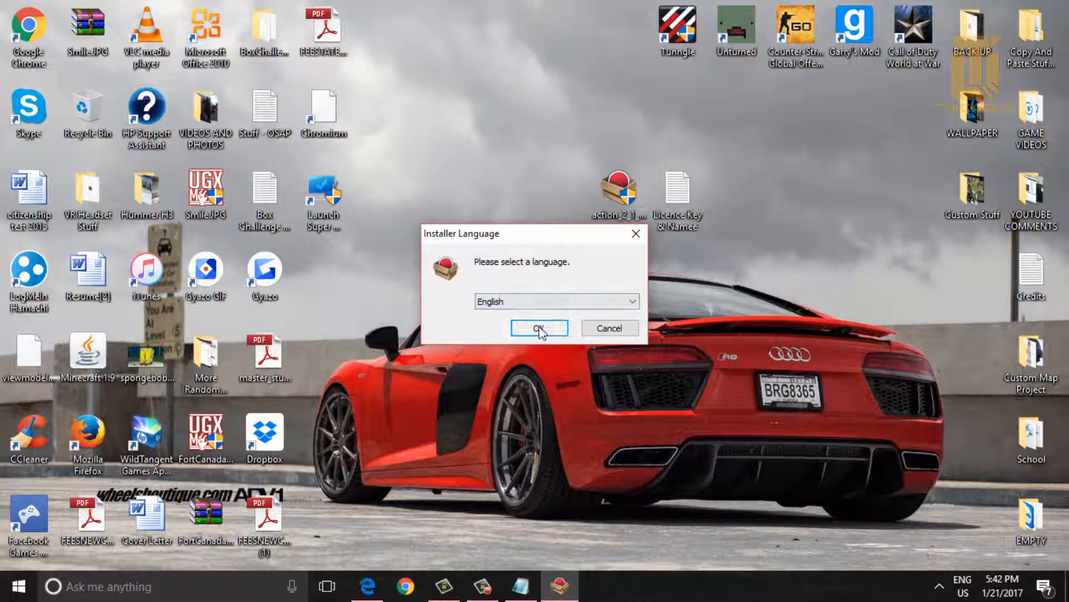
click(556, 301)
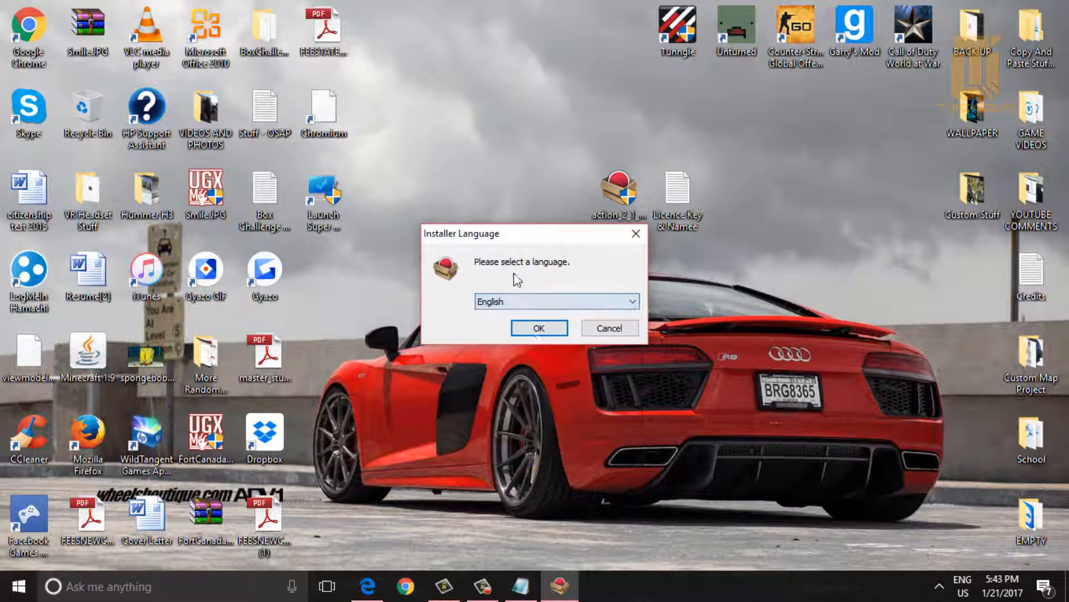
click(538, 328)
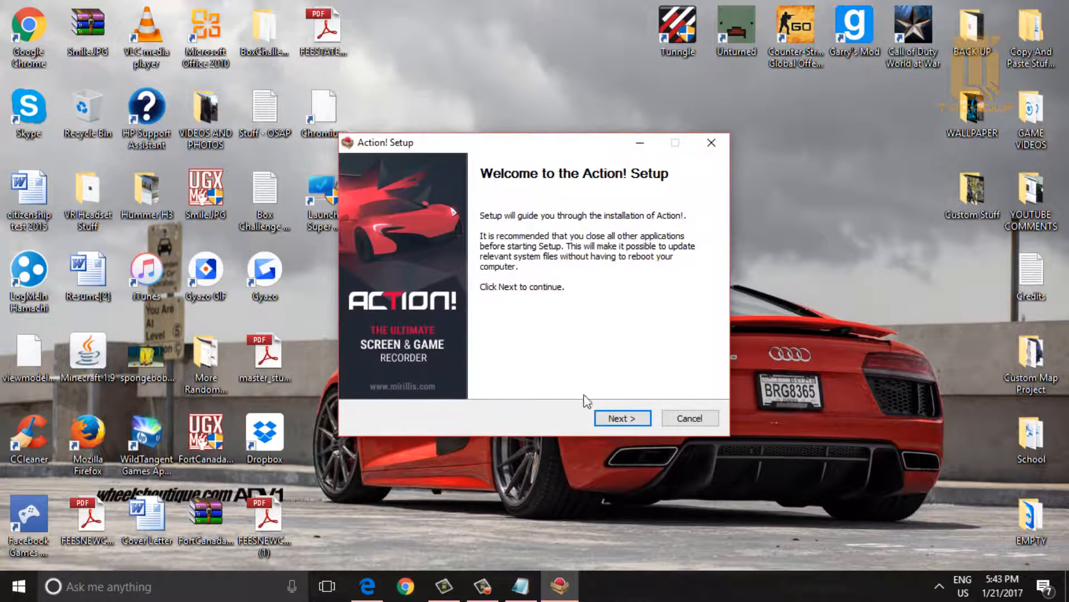
mouse_move(628, 216)
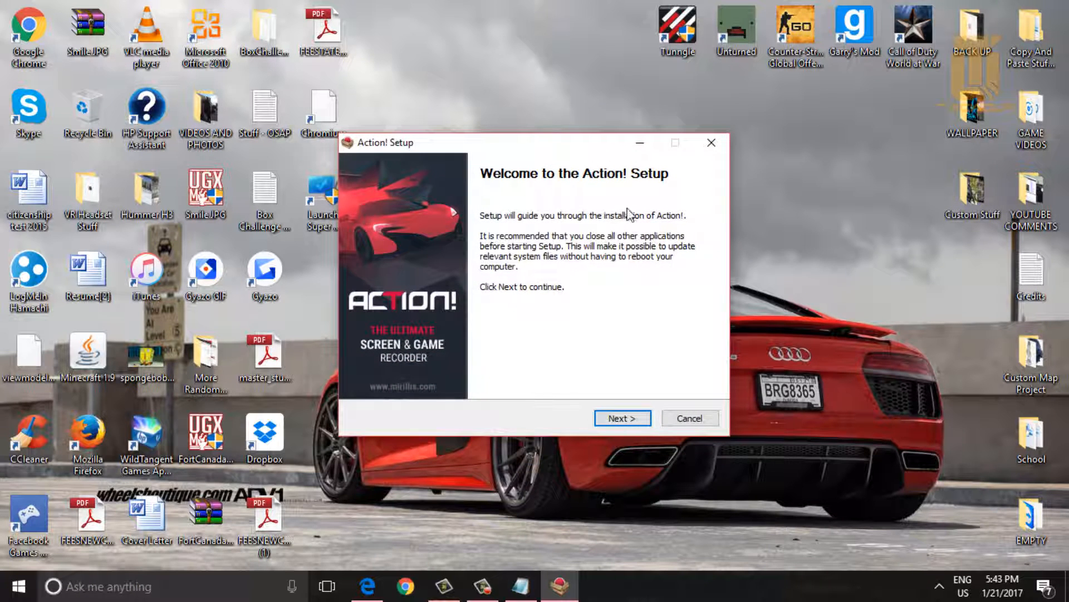
Step: Accept the Action! licence agreement, install, and close the finished setup
click(621, 417)
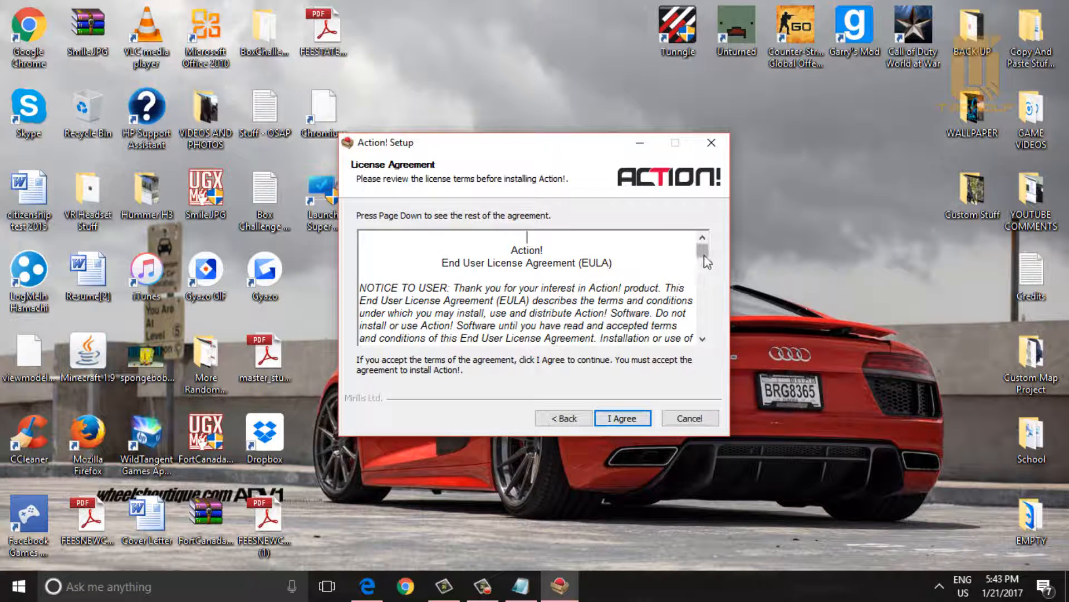
mouse_move(620, 418)
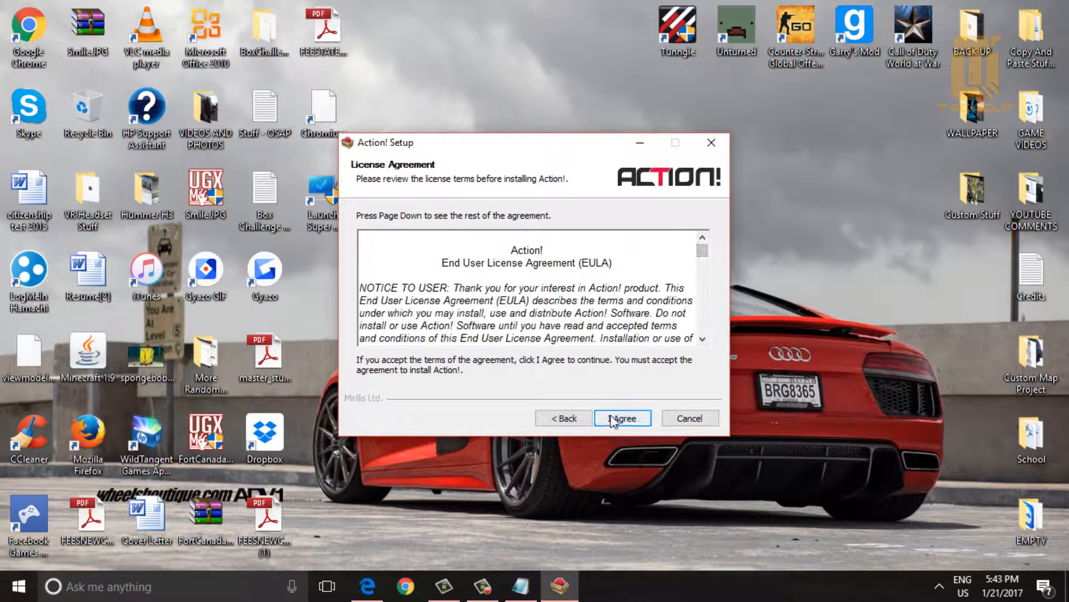
click(622, 418)
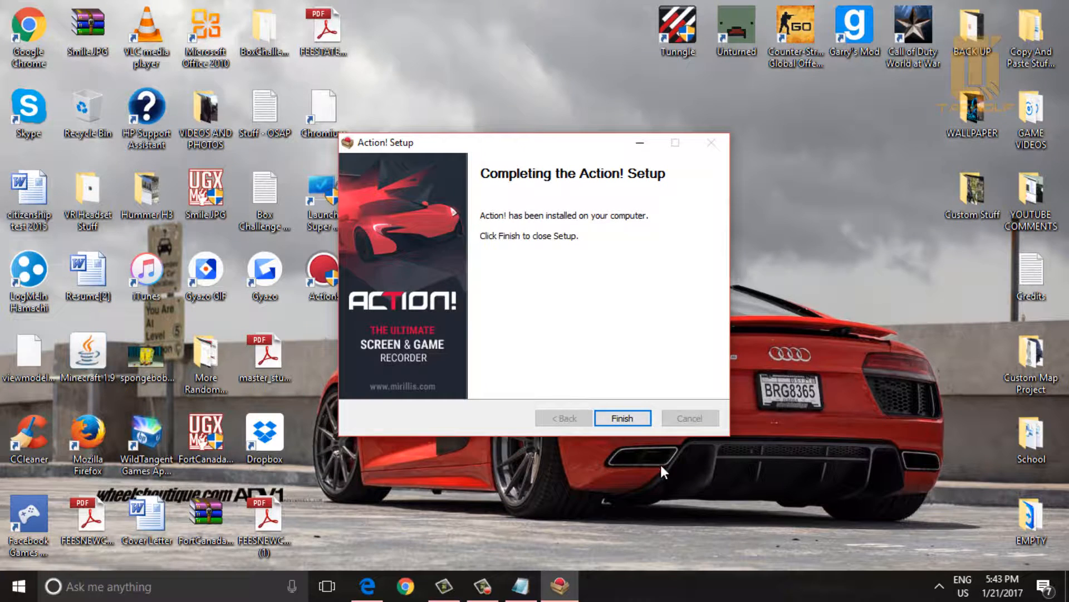
click(621, 418)
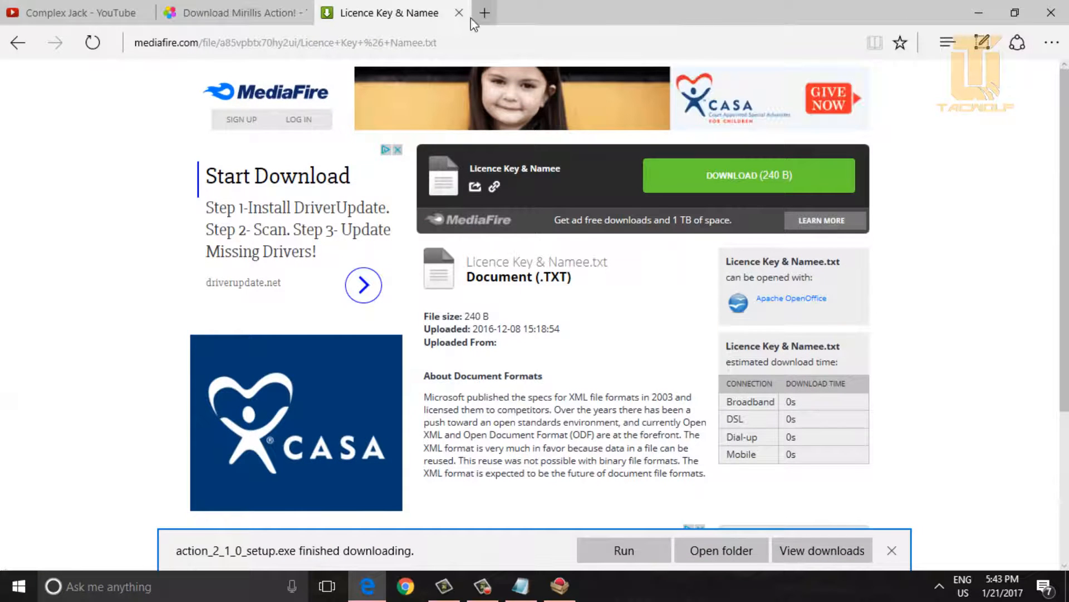
Step: View the Mirillis Action! thank-you page in Edge, then minimize the browser
click(483, 12)
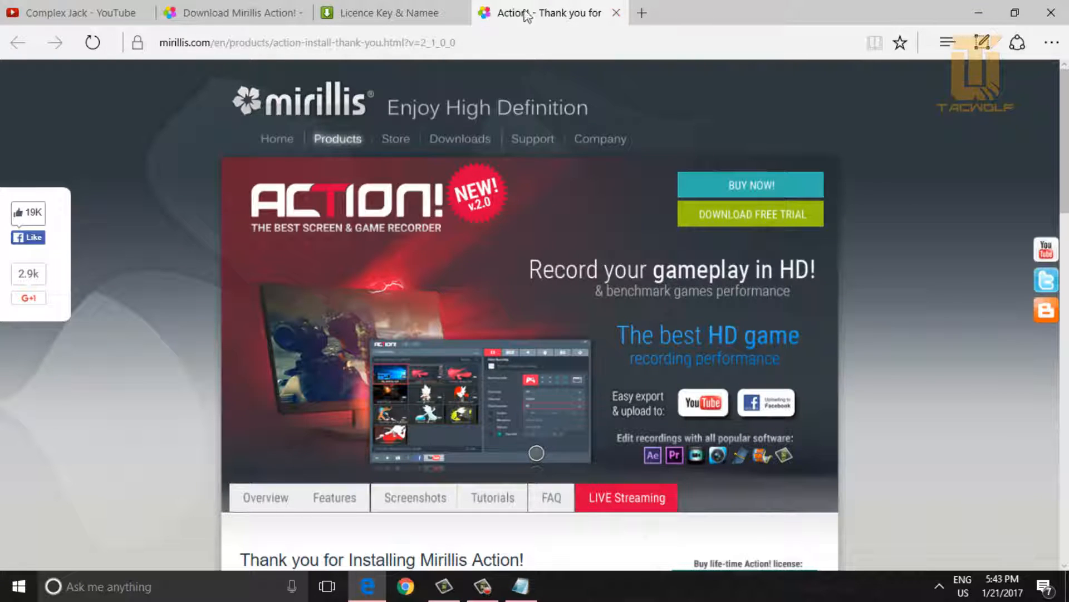
click(616, 12)
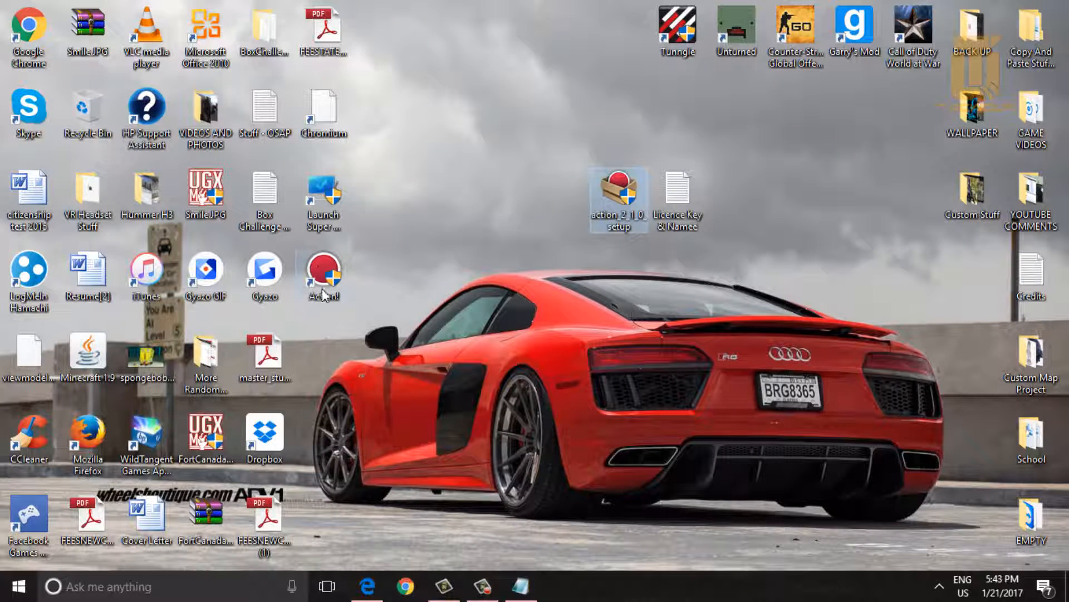
Step: Group the Action! shortcut beside the licence file, move the installer aside, and launch Action!
drag(324, 277, 560, 143)
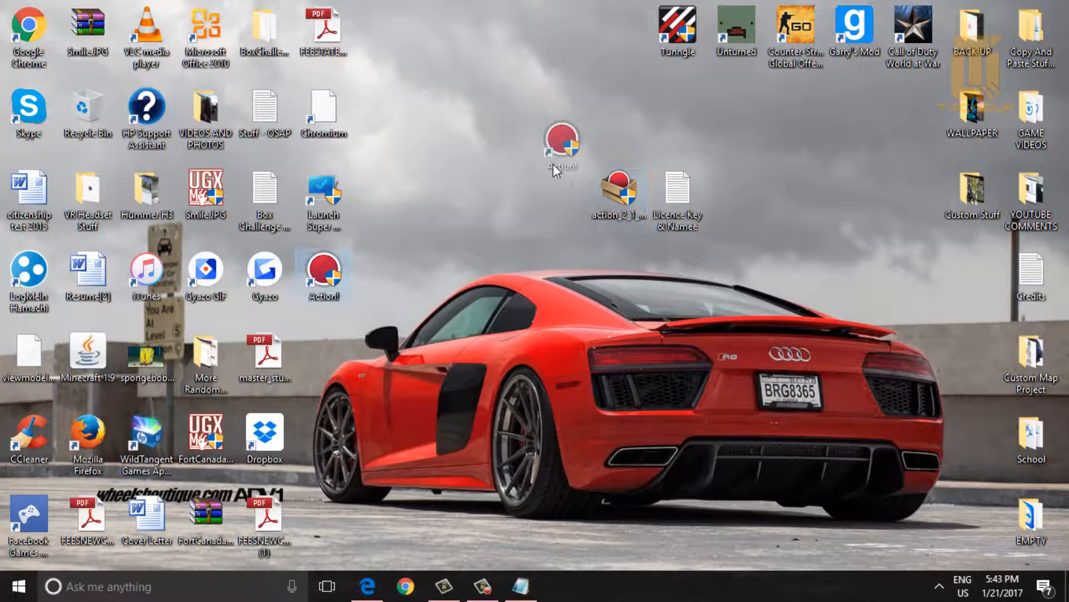
drag(561, 141, 371, 297)
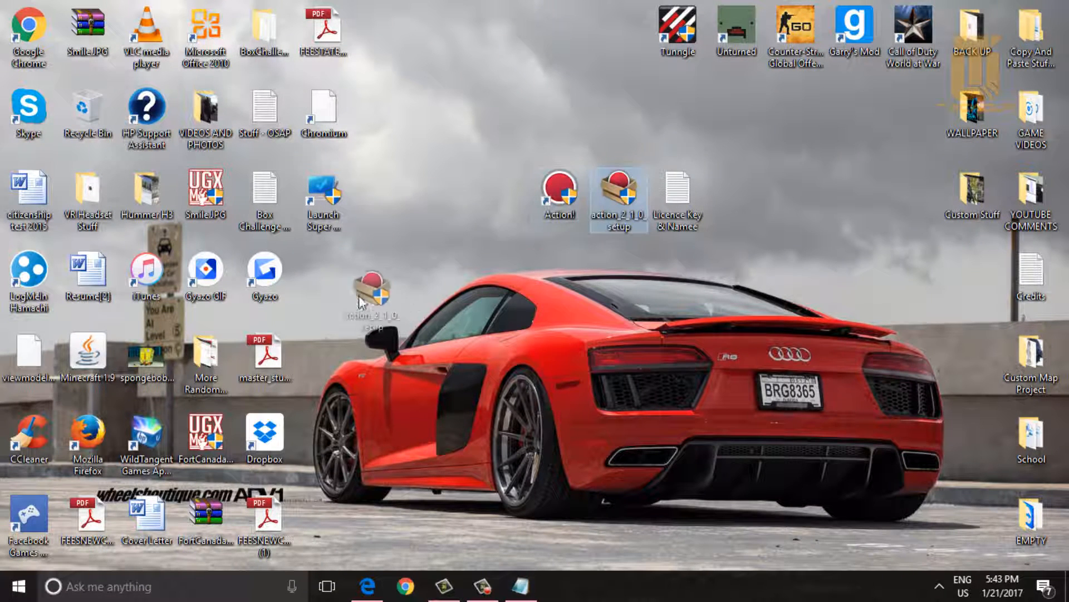
drag(372, 294, 323, 267)
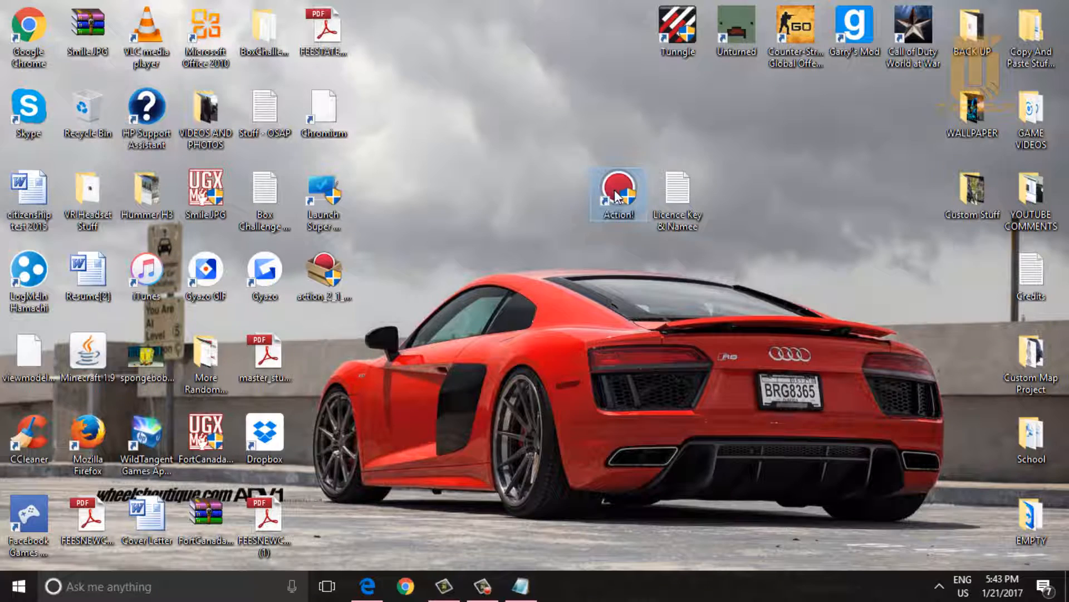
double_click(616, 191)
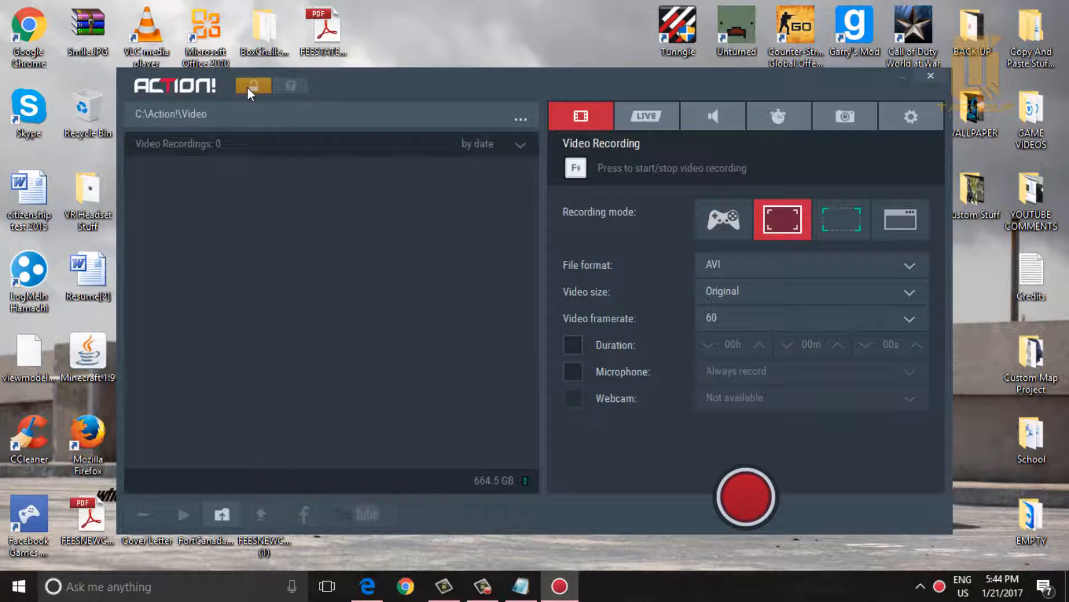
Step: From Action!'s About panel, start activation and enter 'Compl' as the licence name
click(253, 85)
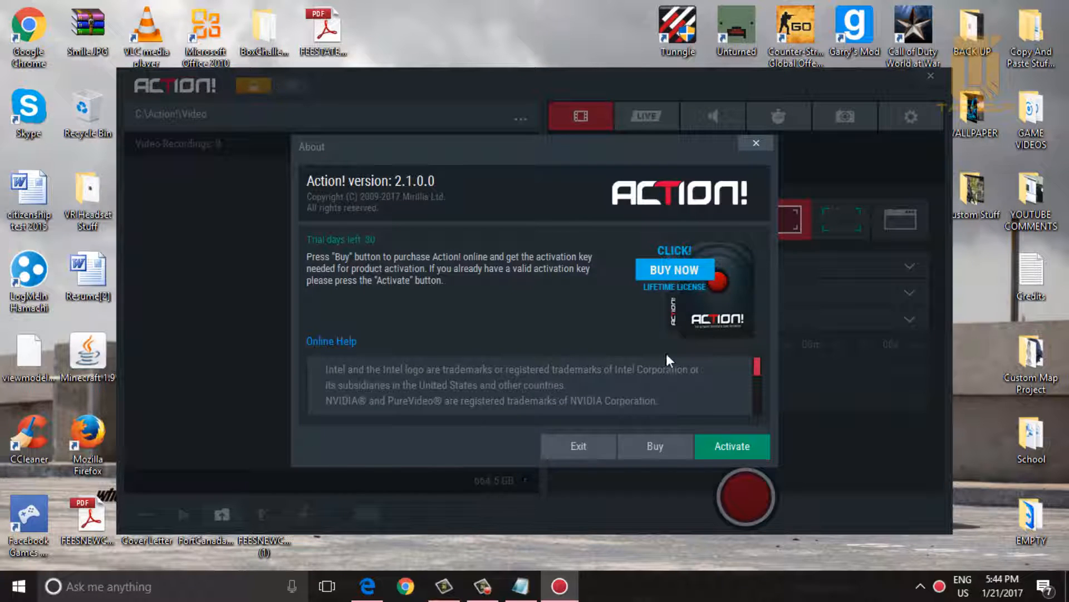
mouse_move(508, 435)
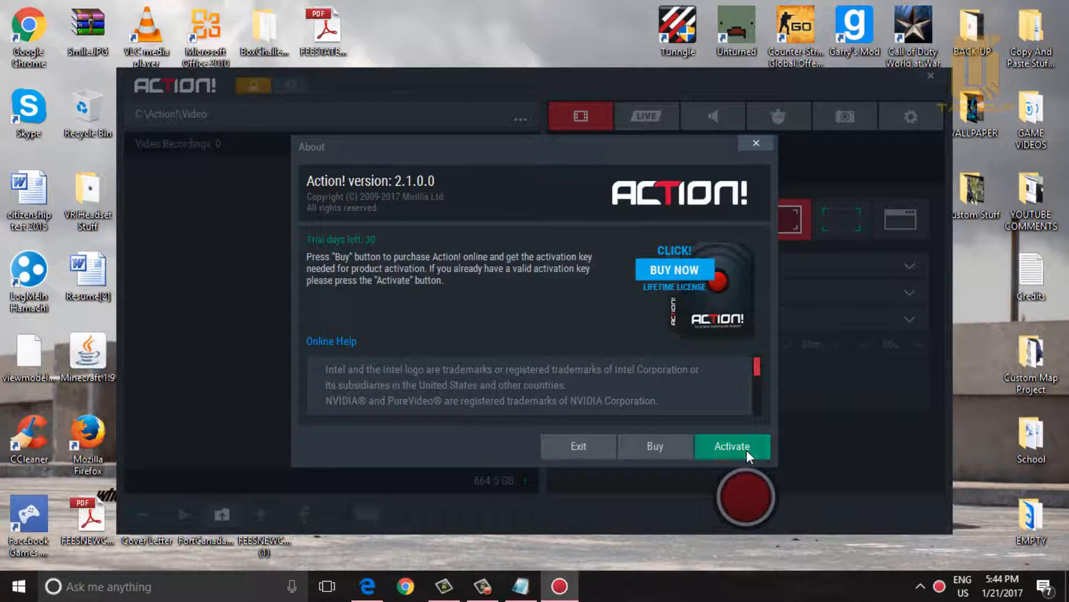
click(732, 446)
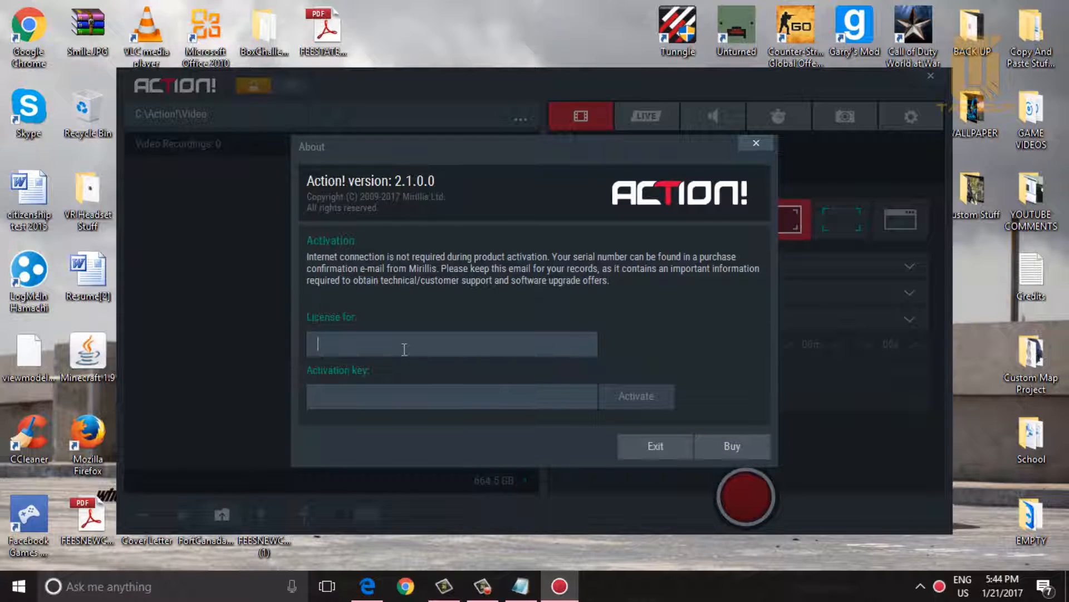
text(Complex)
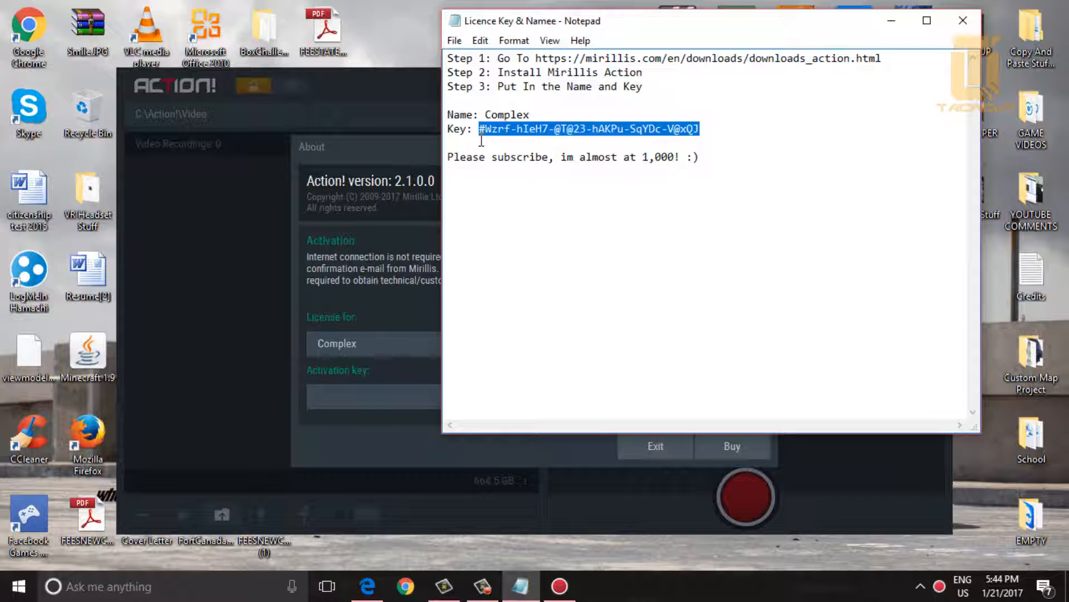
click(501, 434)
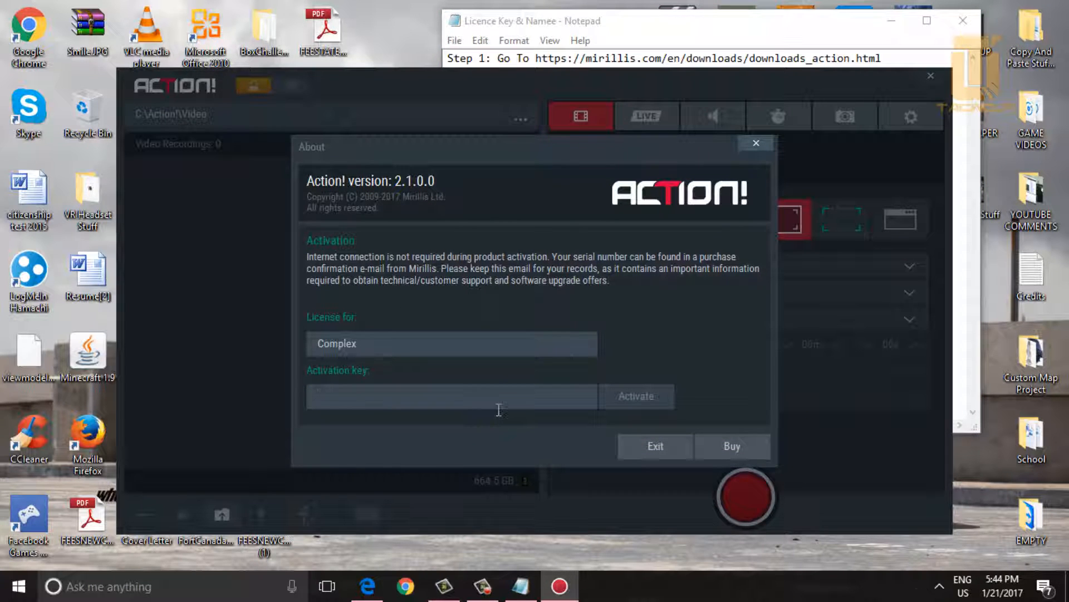
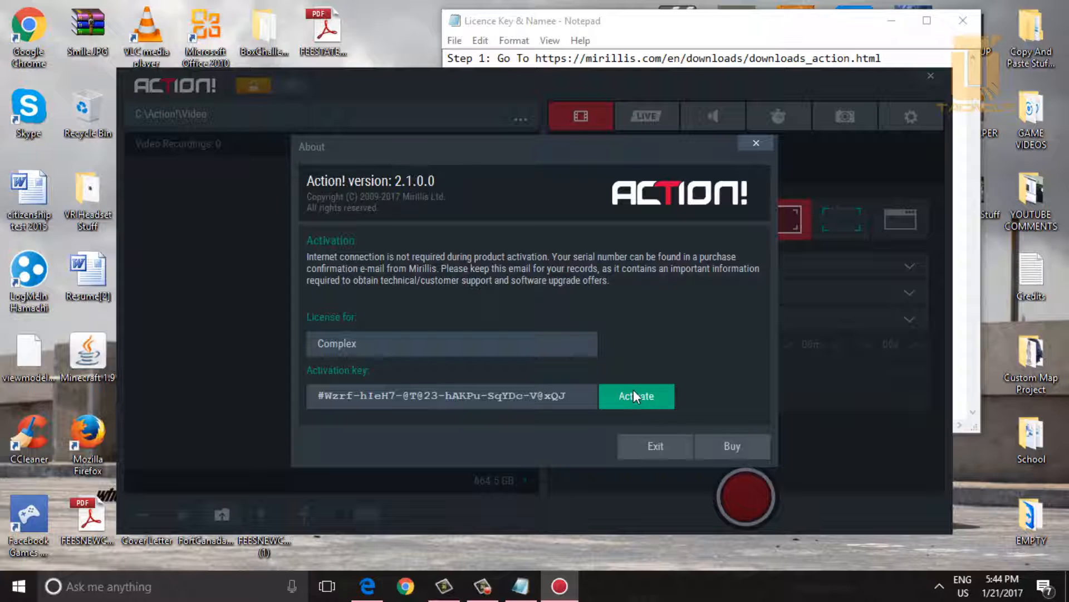
click(636, 396)
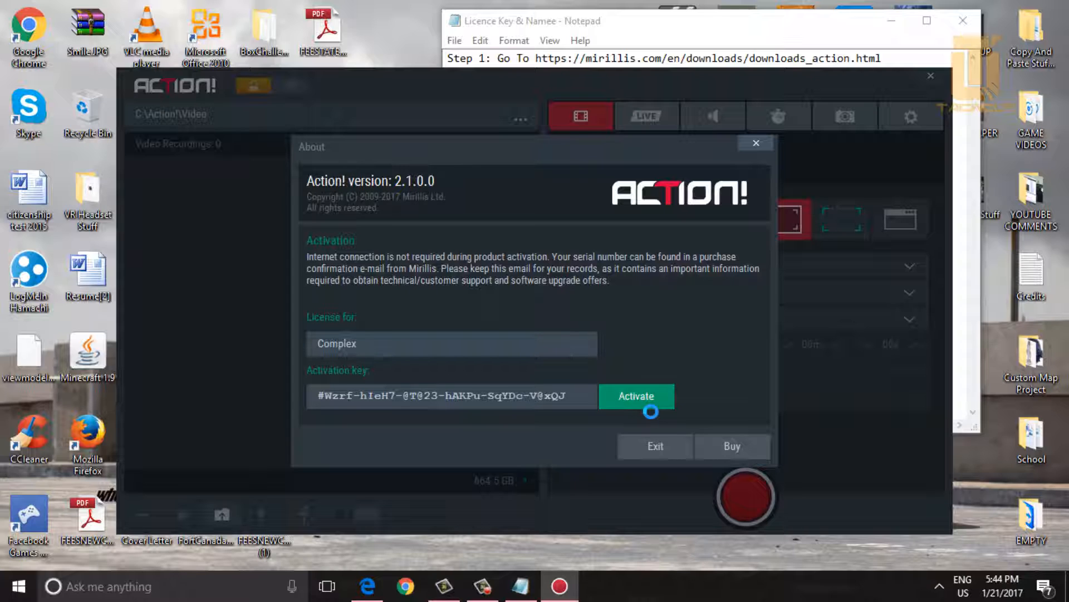
click(636, 396)
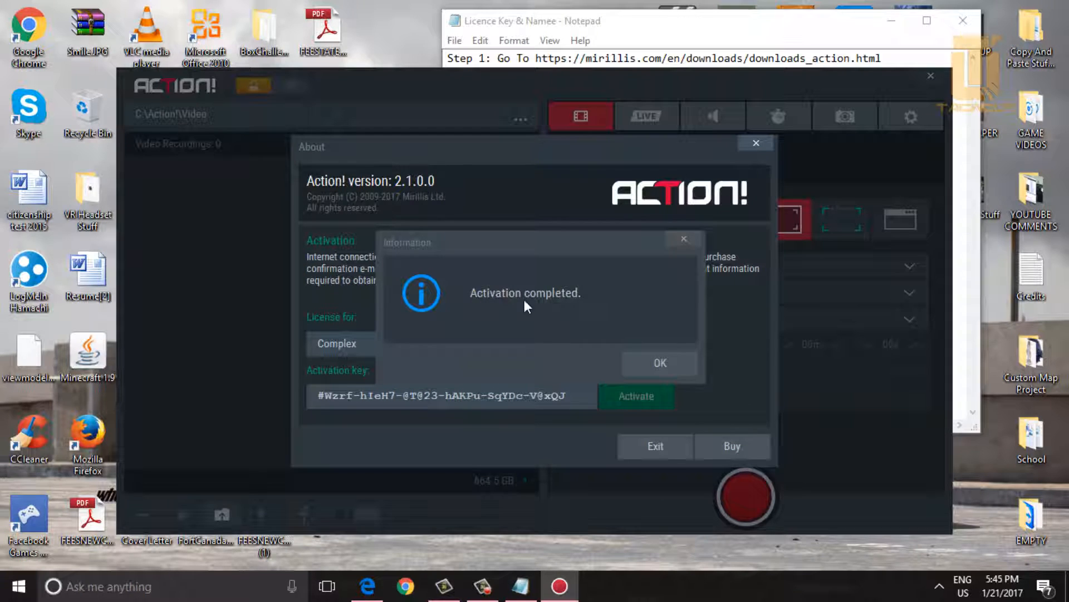
mouse_move(648, 356)
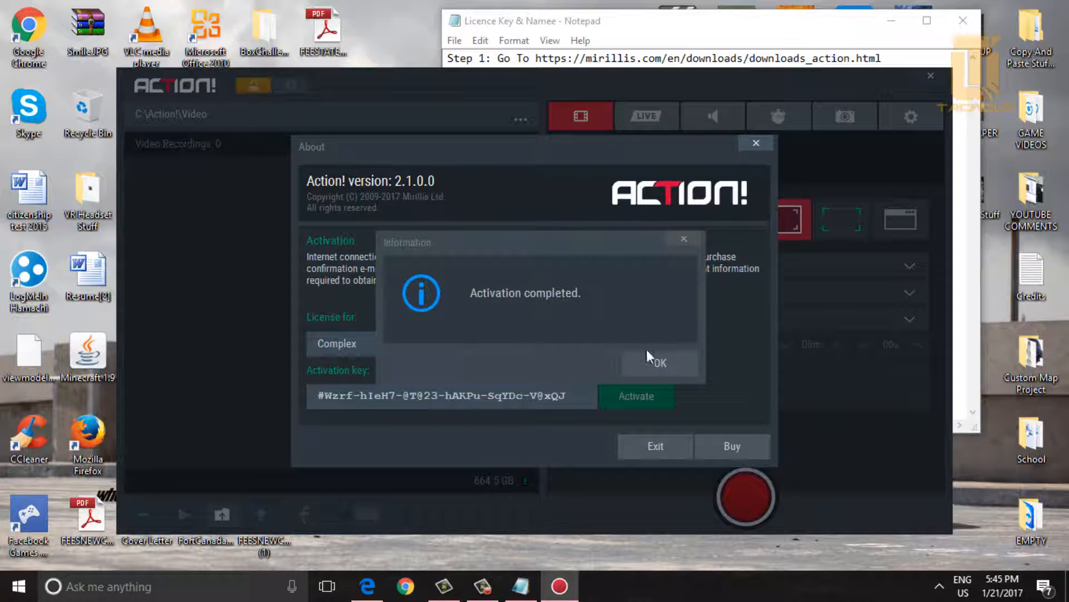
click(657, 362)
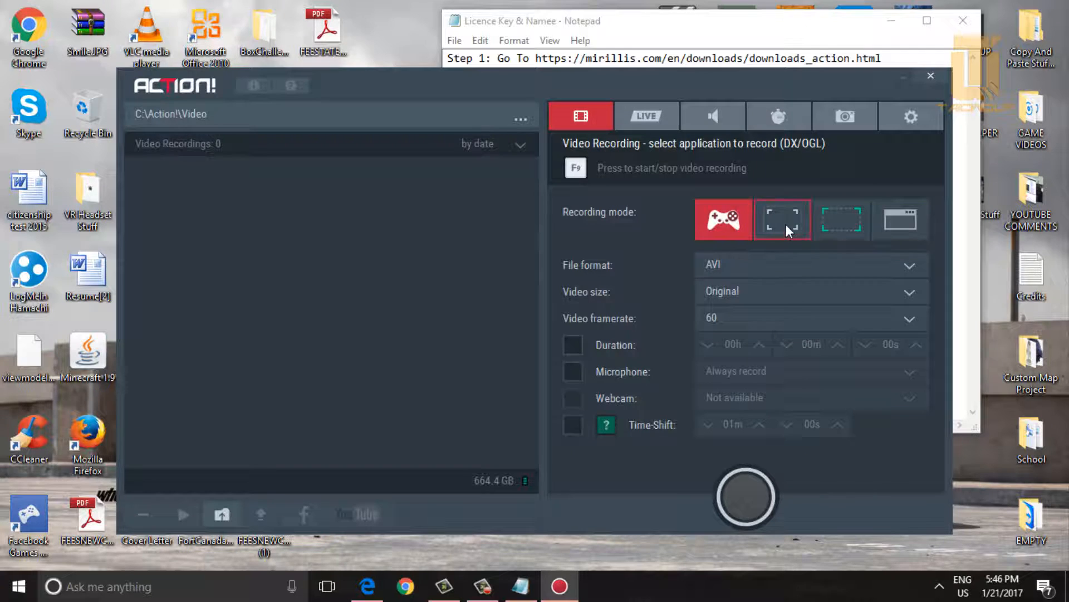
Step: Switch to window recording mode and inspect the LIVE streaming server address field
click(900, 219)
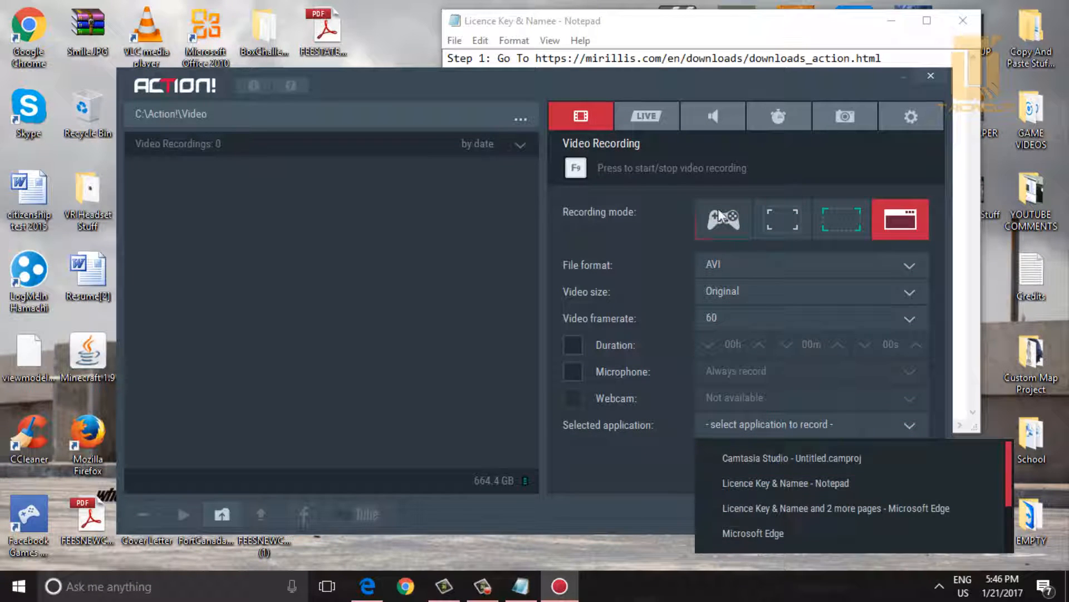
click(644, 115)
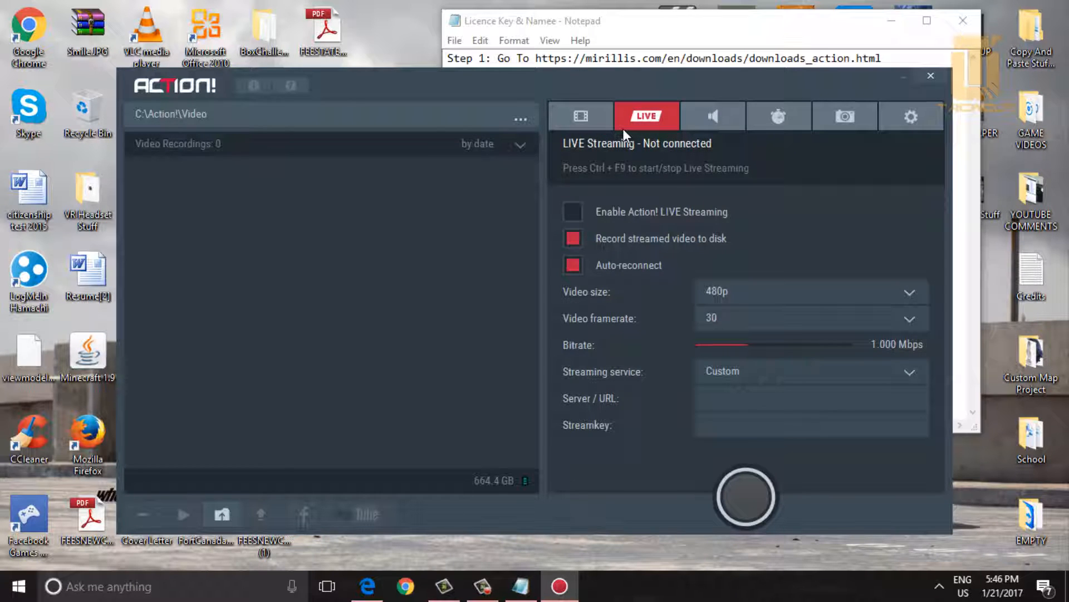
click(811, 398)
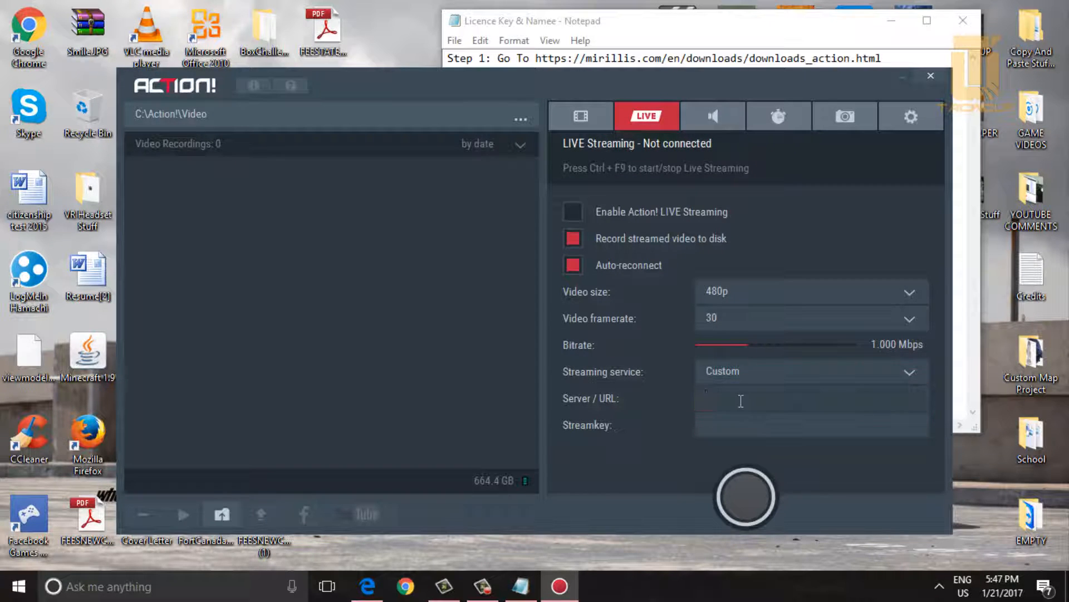
click(811, 371)
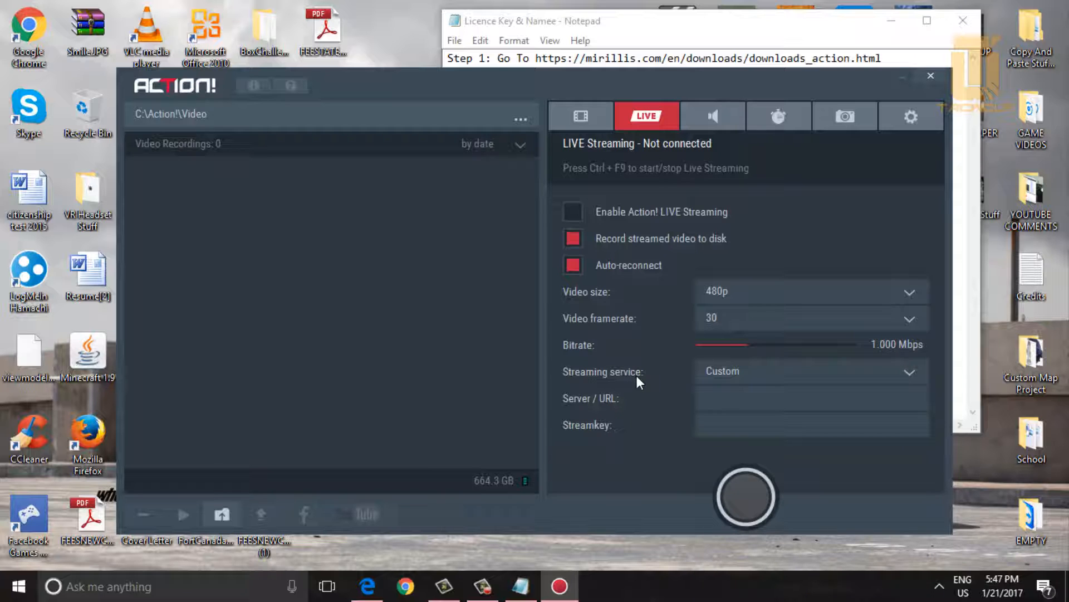
Step: Review the Video, LIVE and Audio settings, ending on video recording at 1080p
click(581, 115)
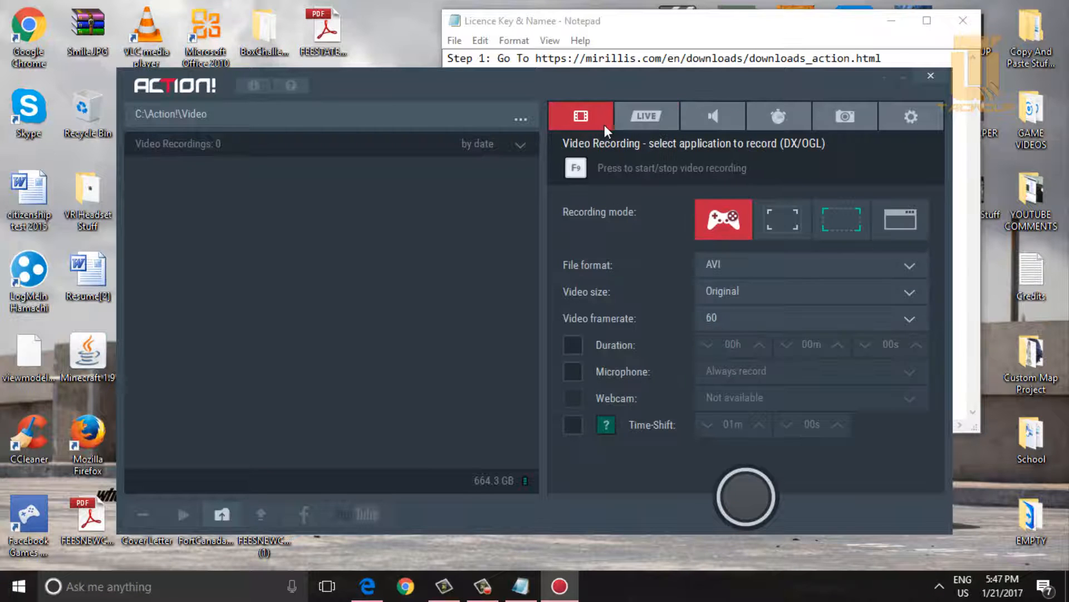
click(810, 292)
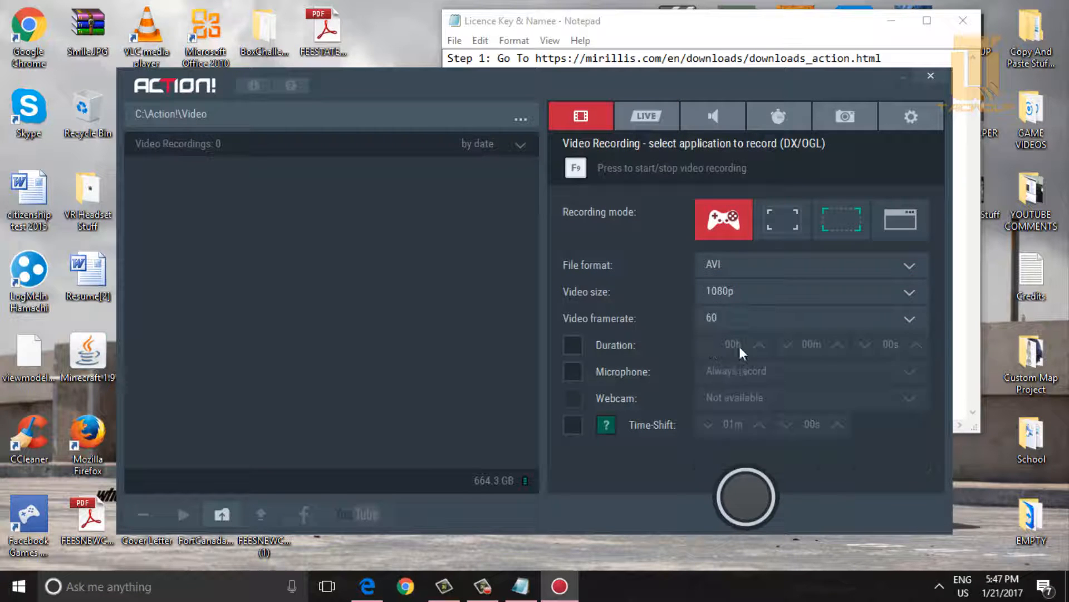
click(645, 115)
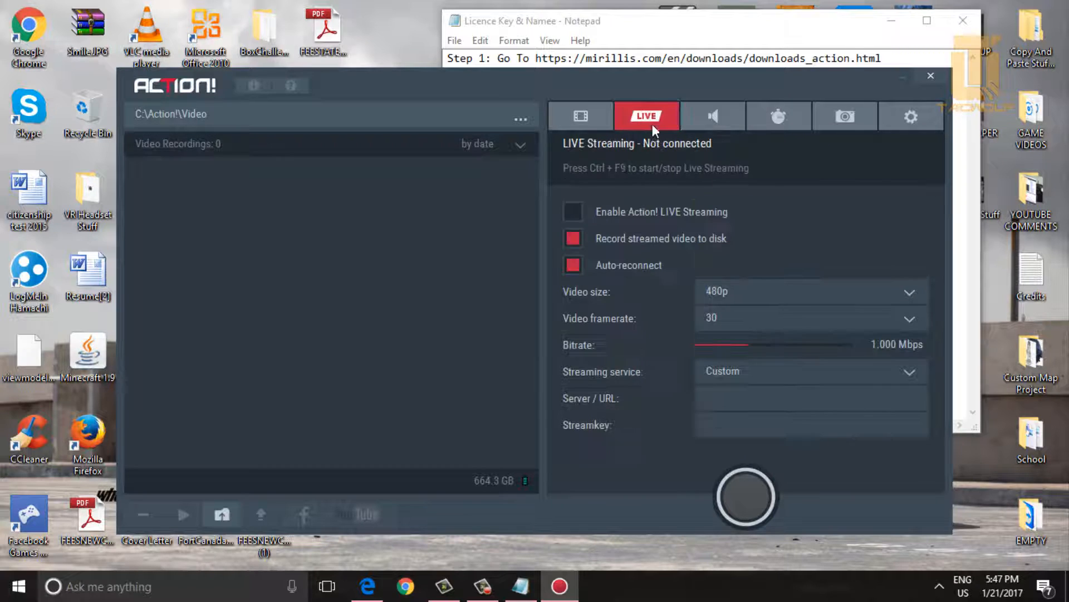
click(713, 116)
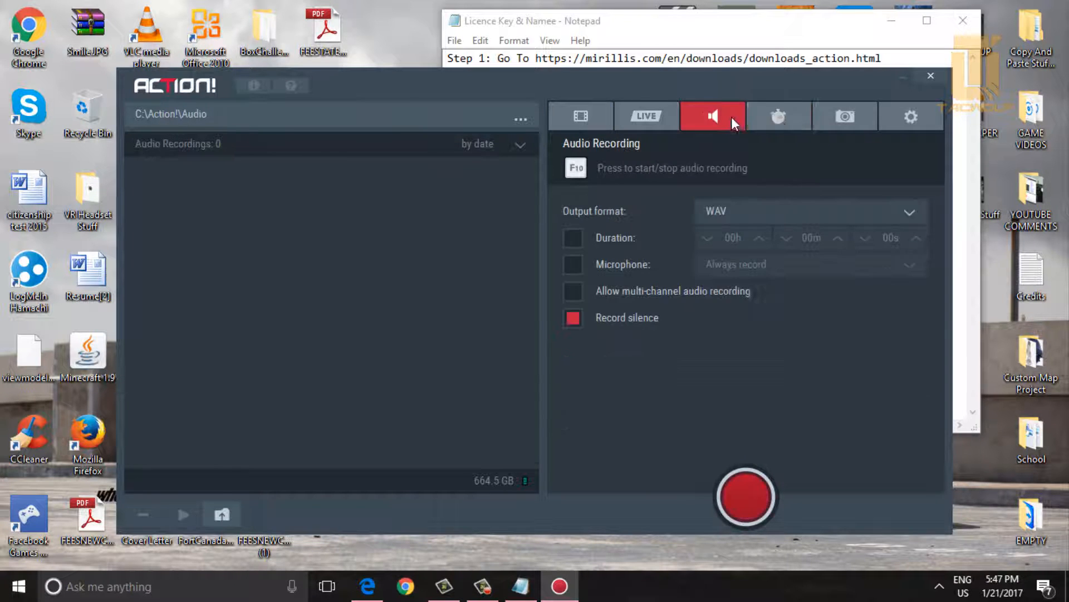
click(580, 115)
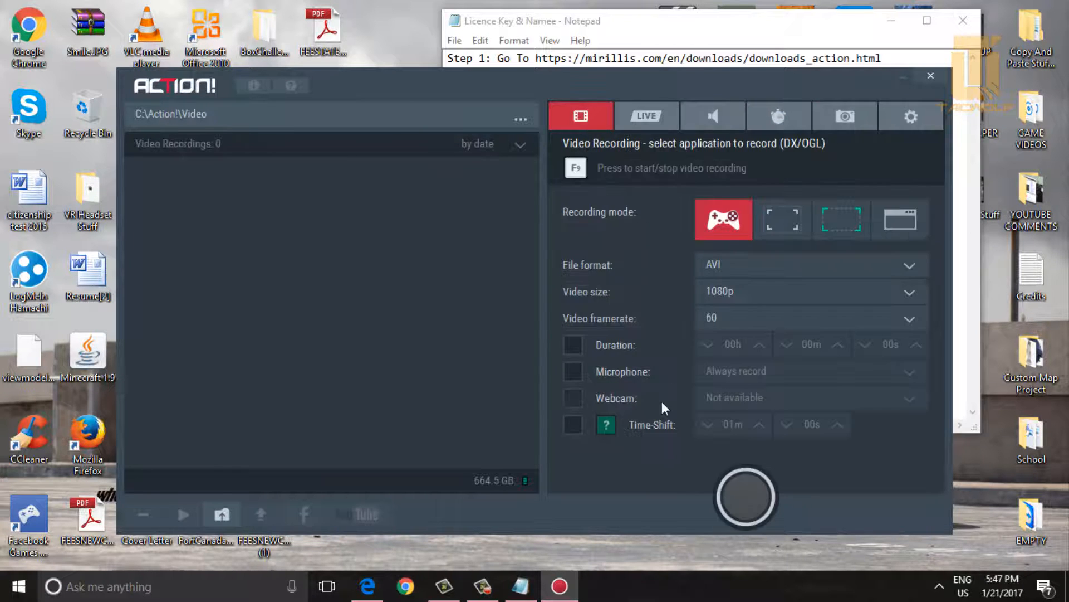